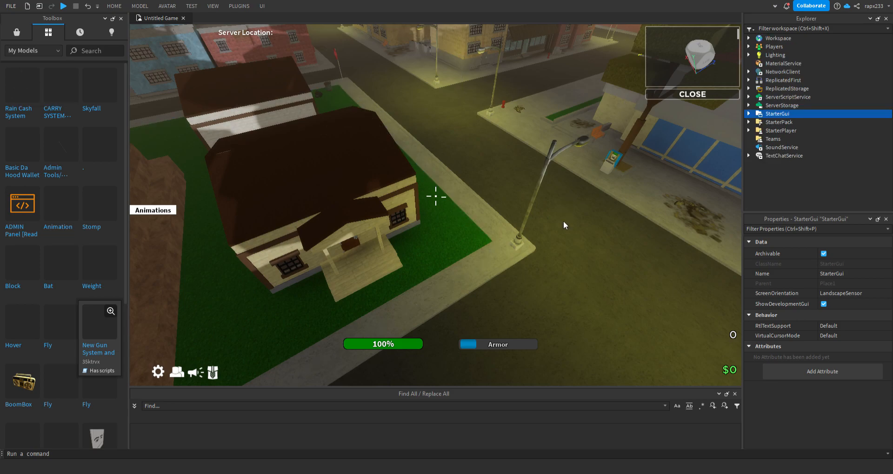
Step: Insert the Rain Cash System model from the Toolbox and expand it to show its README and folders
left_click(795, 183)
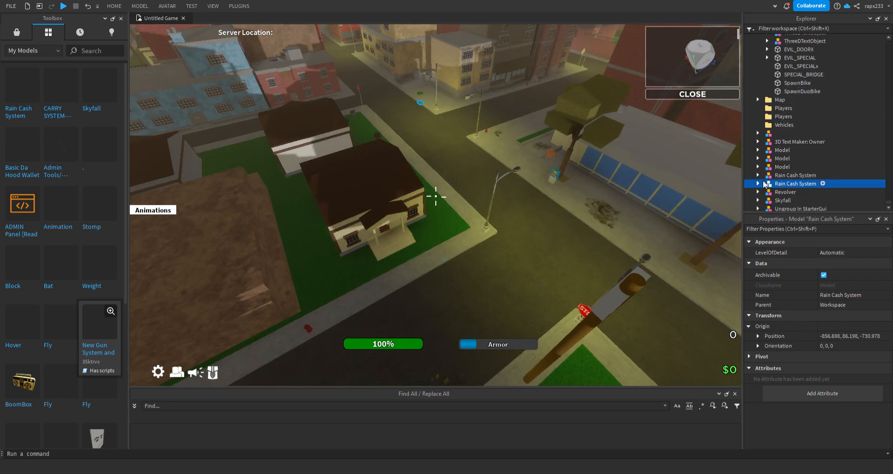
left_click(757, 184)
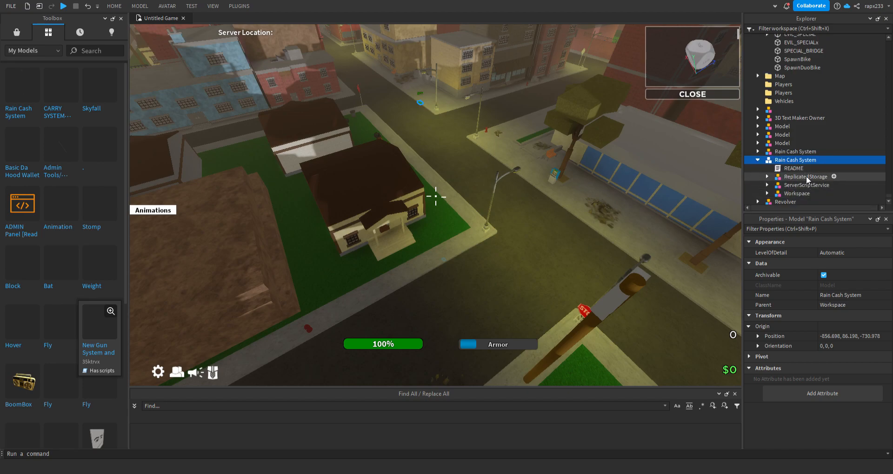
mouse_move(785, 178)
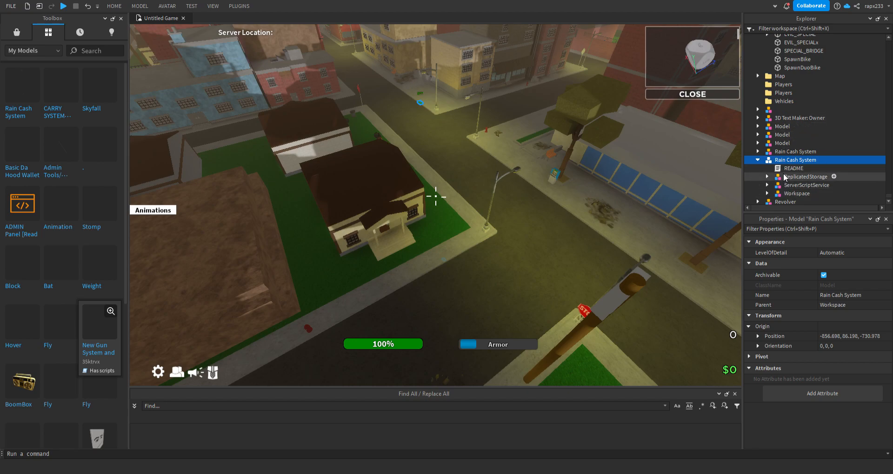
mouse_move(806, 101)
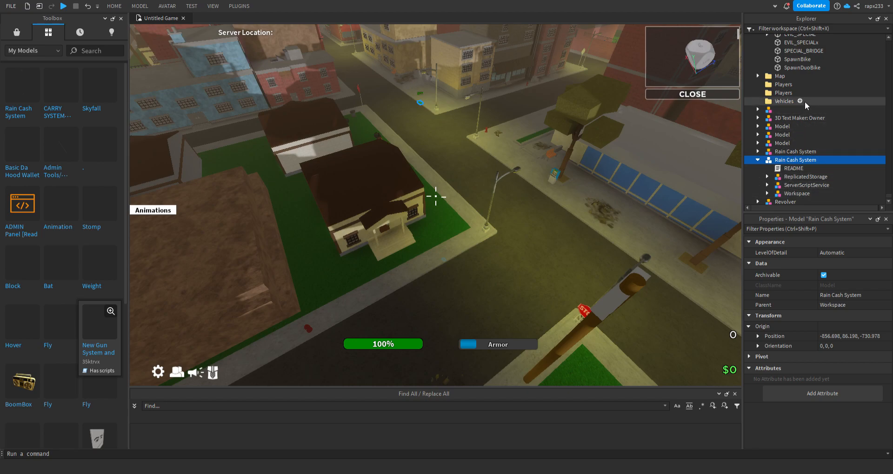
mouse_move(789, 202)
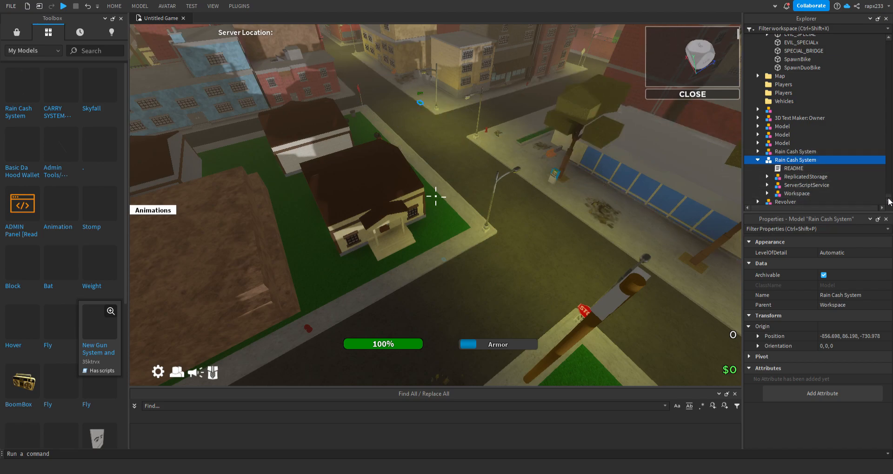
Step: Start a play-test session of the game from the quick access toolbar
scroll("up", 3)
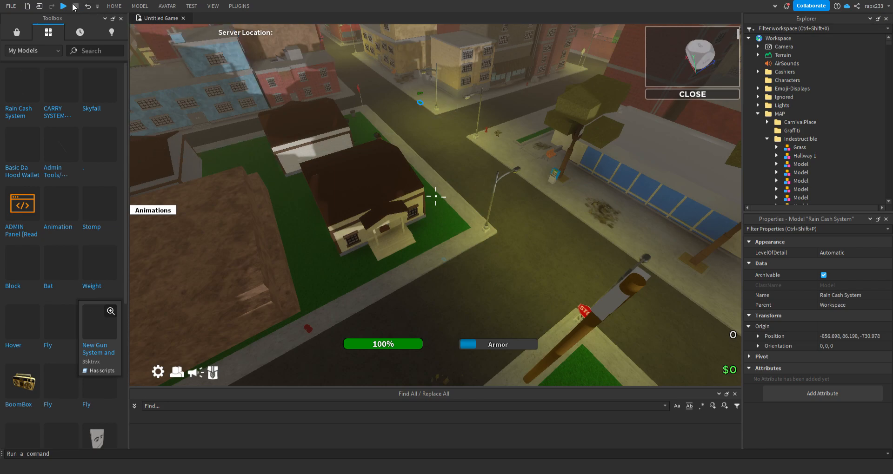
left_click(63, 6)
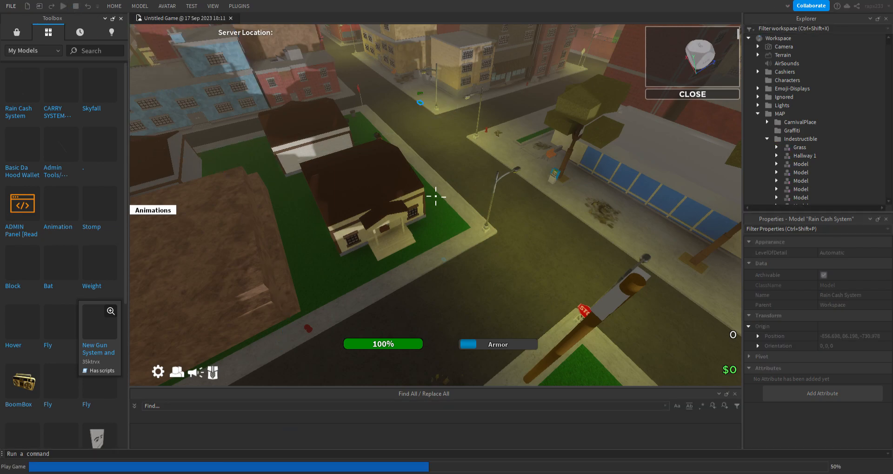
left_click(749, 38)
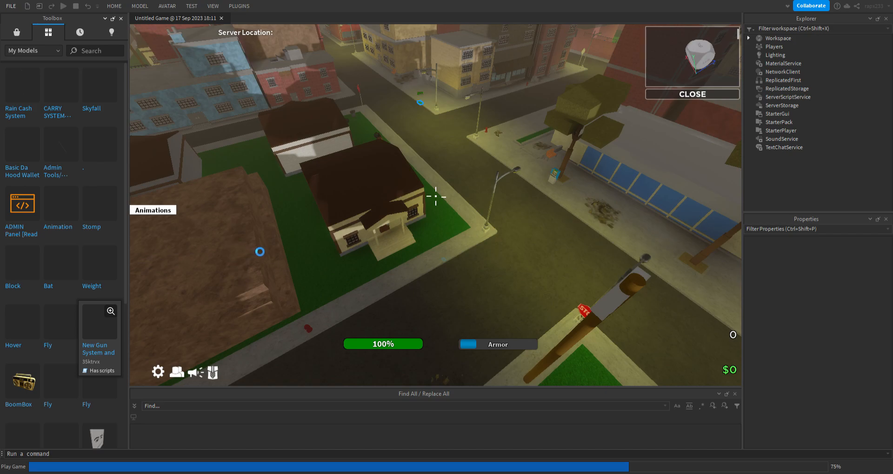
left_click(75, 5)
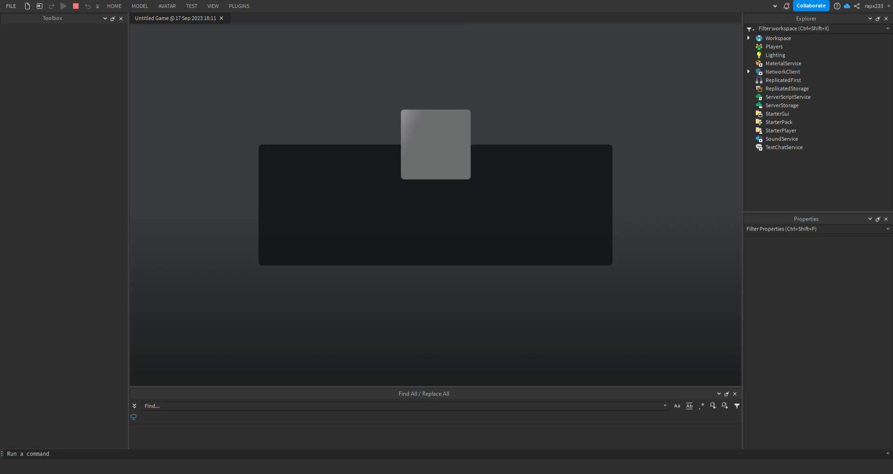